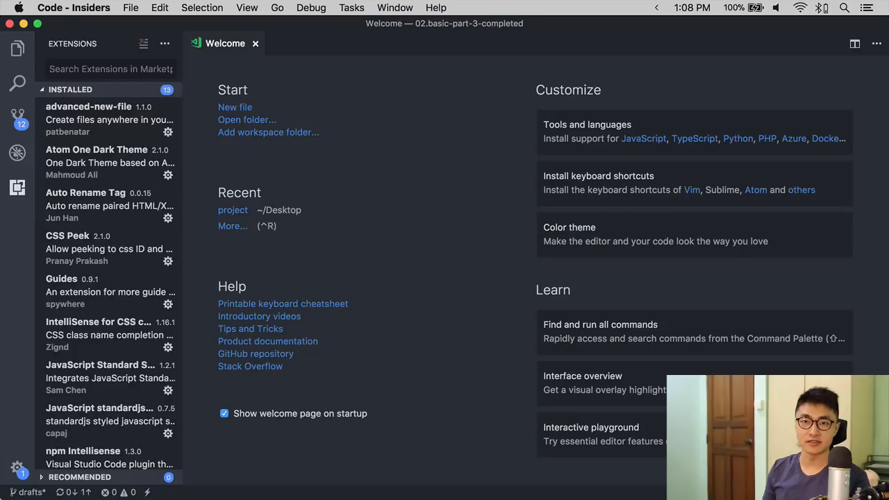
# - Create an empty testing.js in the js folder via advanced-new-file and start editing it
pyautogui.click(235, 107)
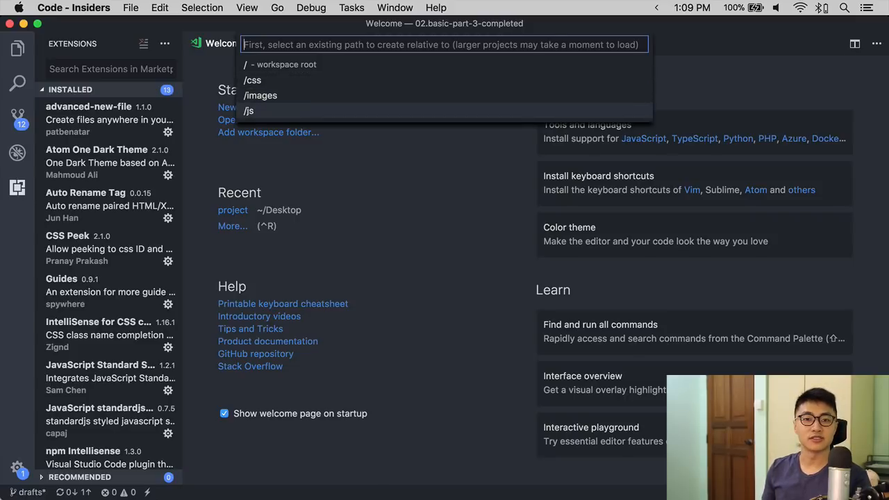
pyautogui.click(249, 112)
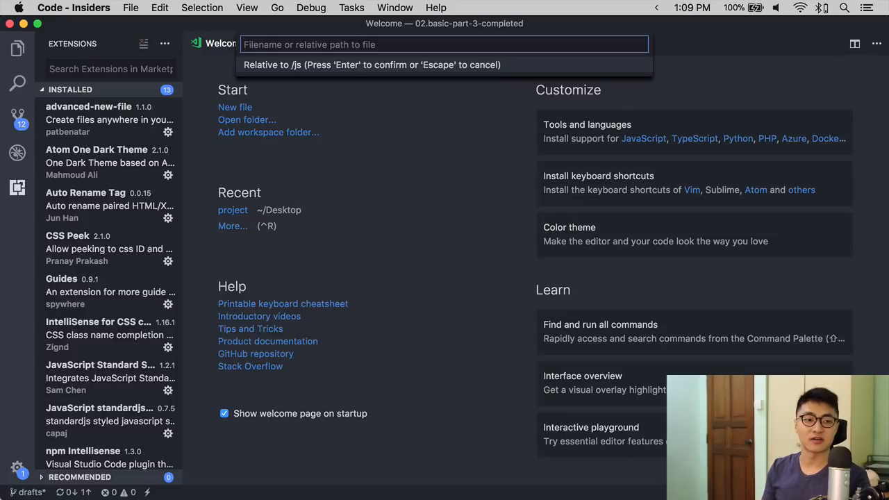
pyautogui.write('n')
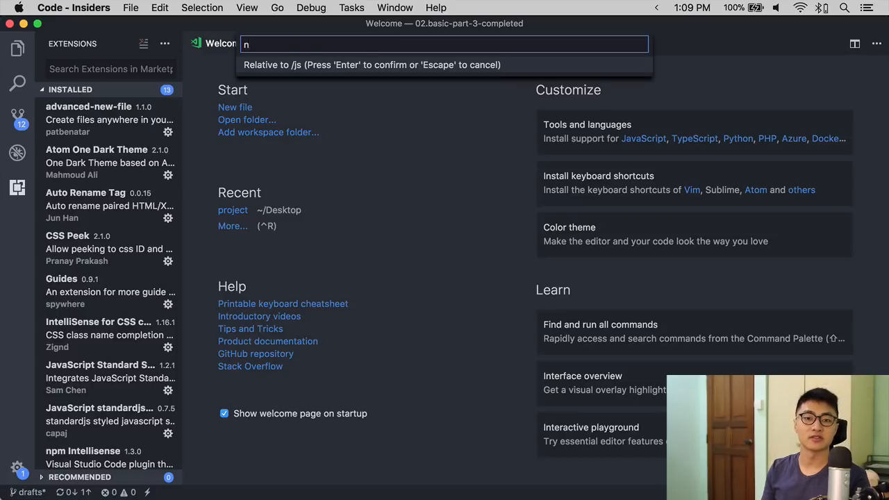
pyautogui.write('testing.js')
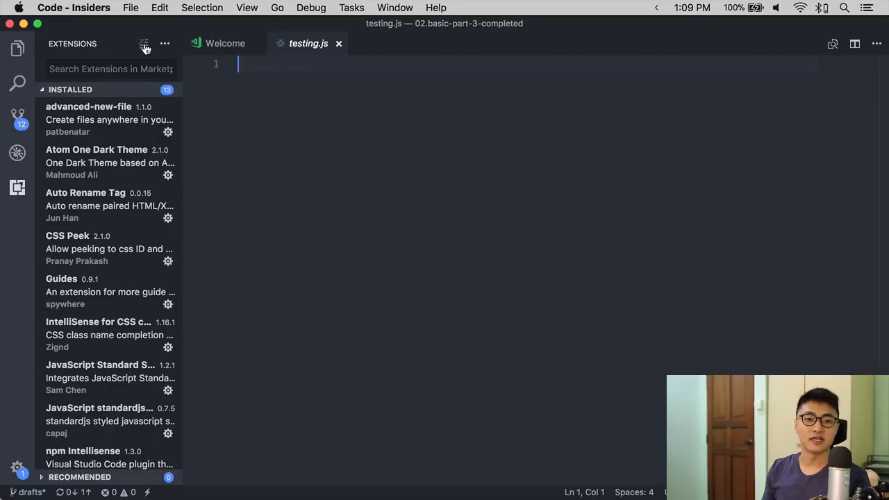
pyautogui.click(17, 47)
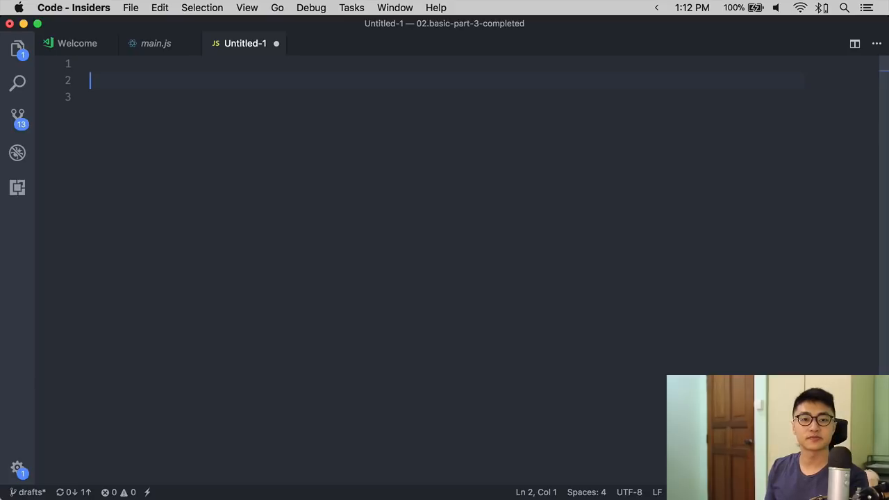
# - Enter matched pairs (), [], {} on separate lines and a nested ({}) to show auto-closing
pyautogui.write('(')
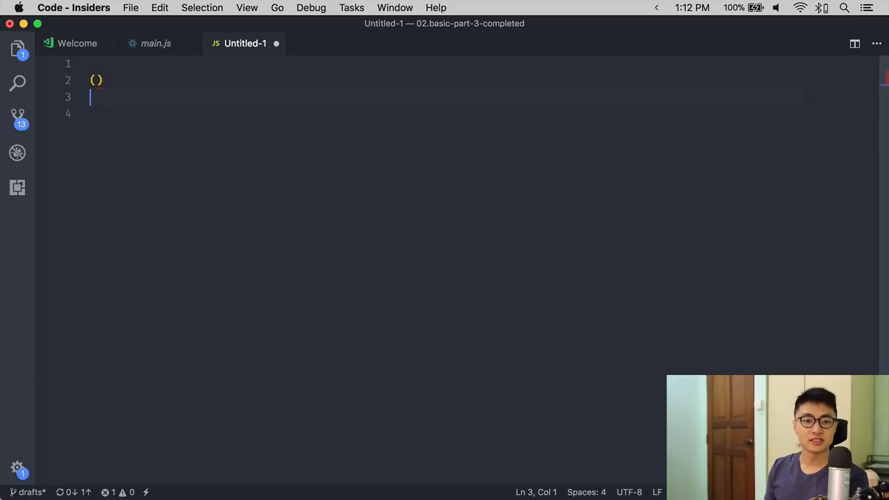
pyautogui.write('[]')
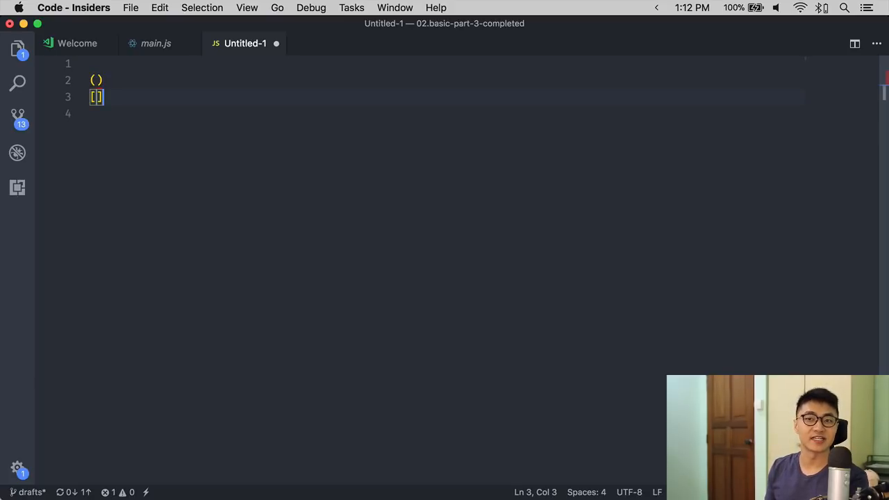
pyautogui.press('enter')
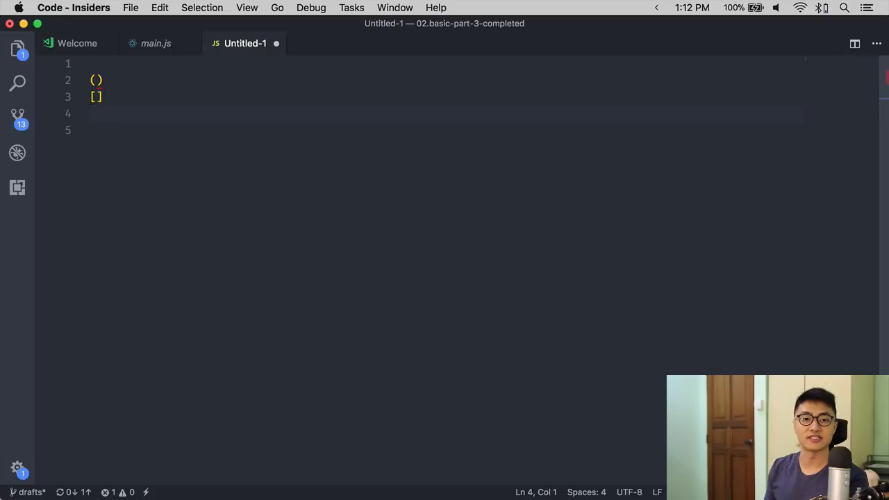
pyautogui.write('{}')
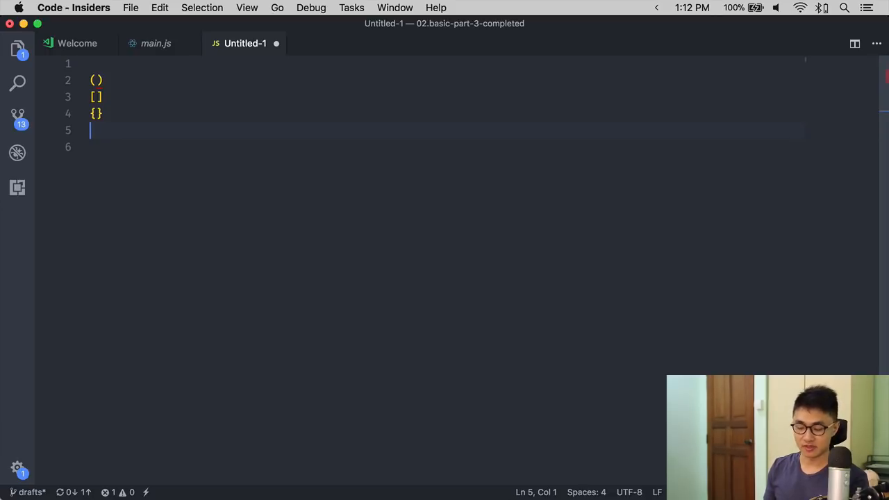
pyautogui.press('enter')
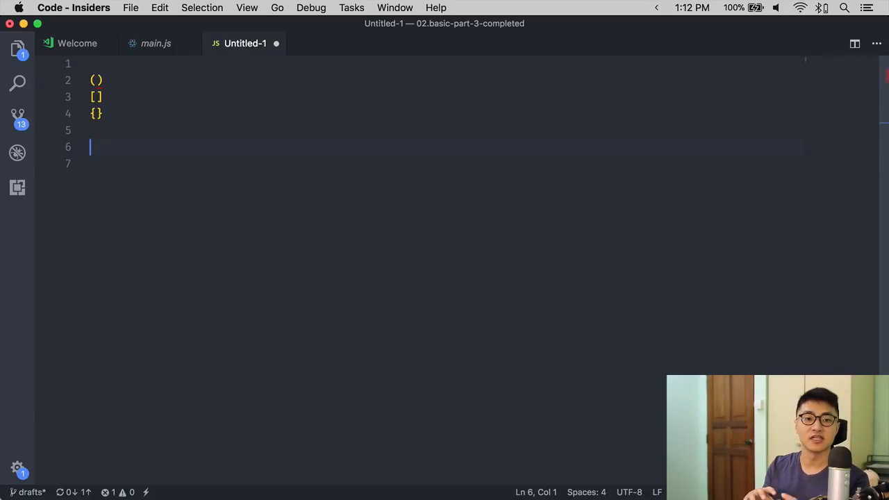
pyautogui.write('()')
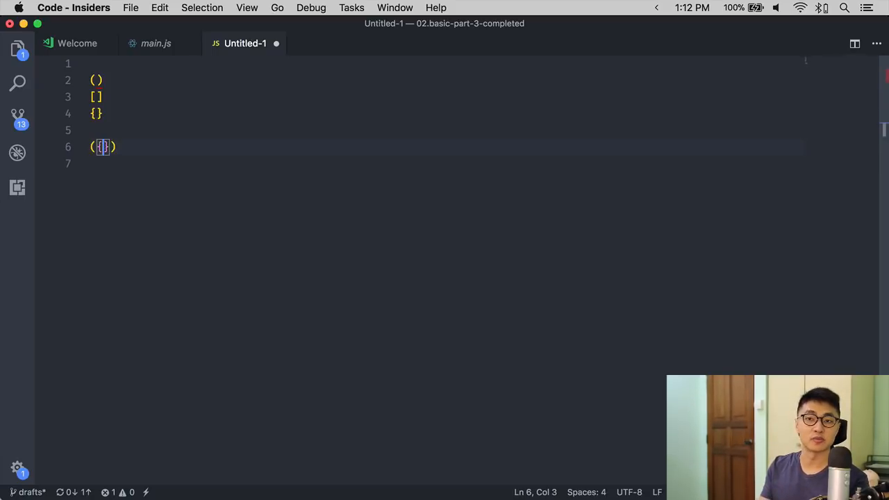
pyautogui.write('{}')
pyautogui.write('code spell checker')
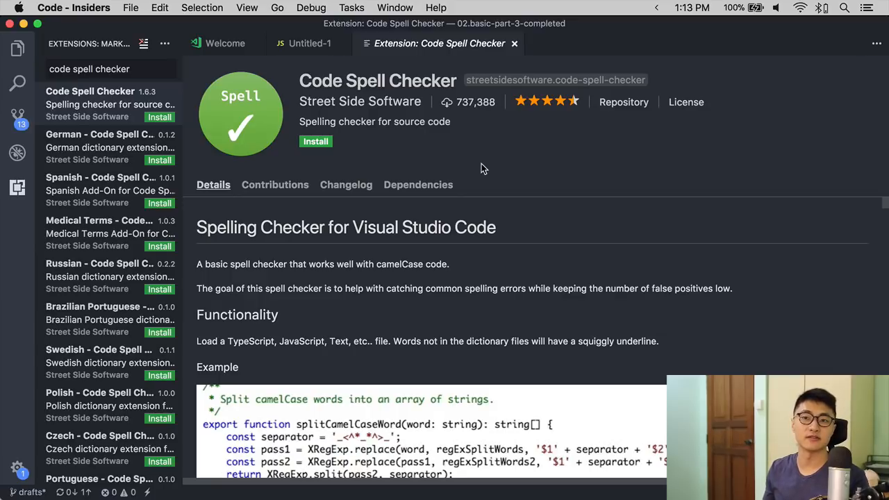
# - Install Code Spell Checker and demonstrate it by misspelling then restoring querySelector
pyautogui.click(161, 43)
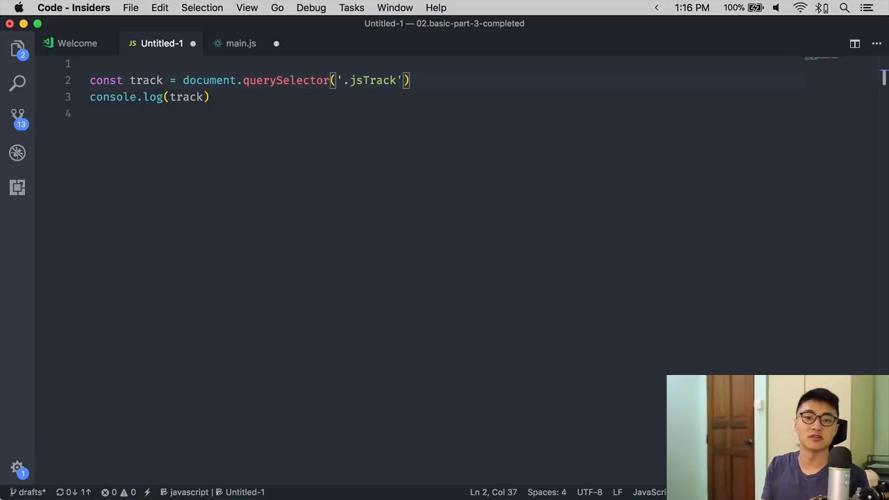
pyautogui.write('y')
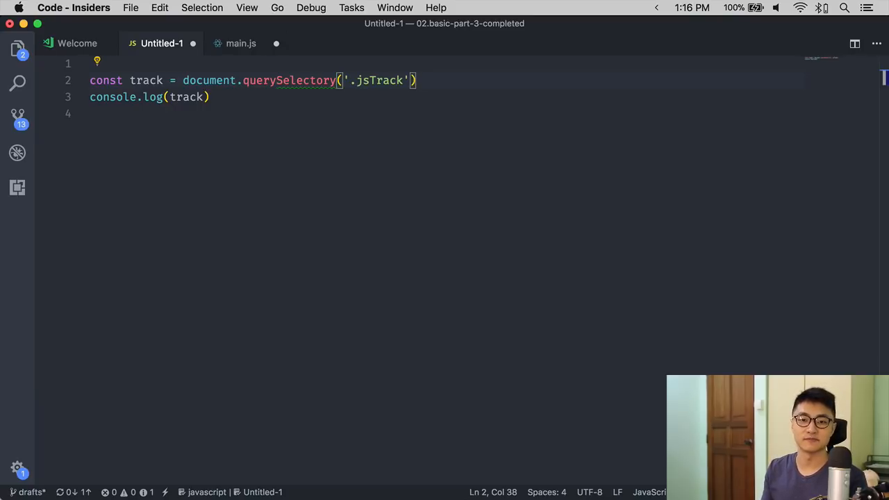
pyautogui.press('Backspace')
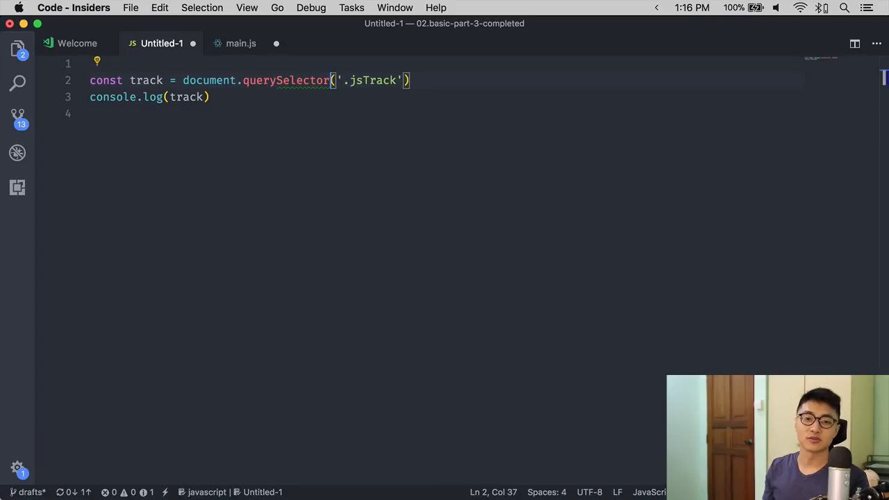
pyautogui.click(243, 79)
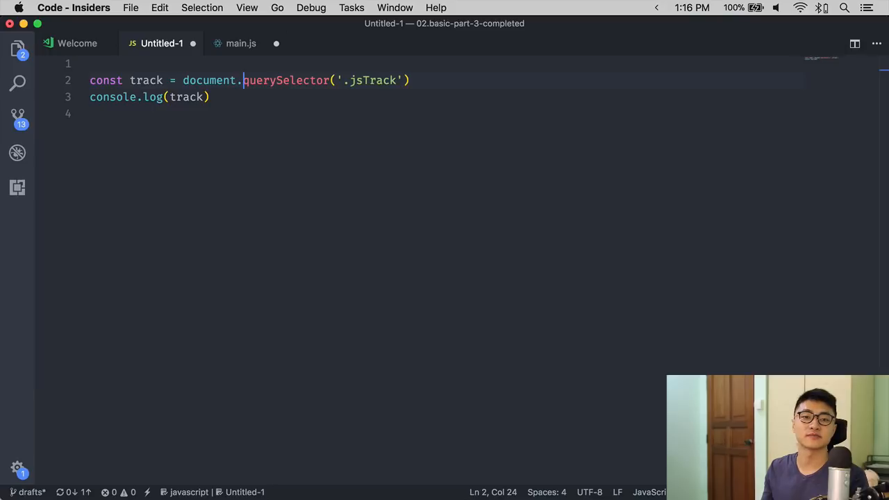
# - Search Extensions for 'code spell checker' and review the installed extension's details page
pyautogui.click(77, 43)
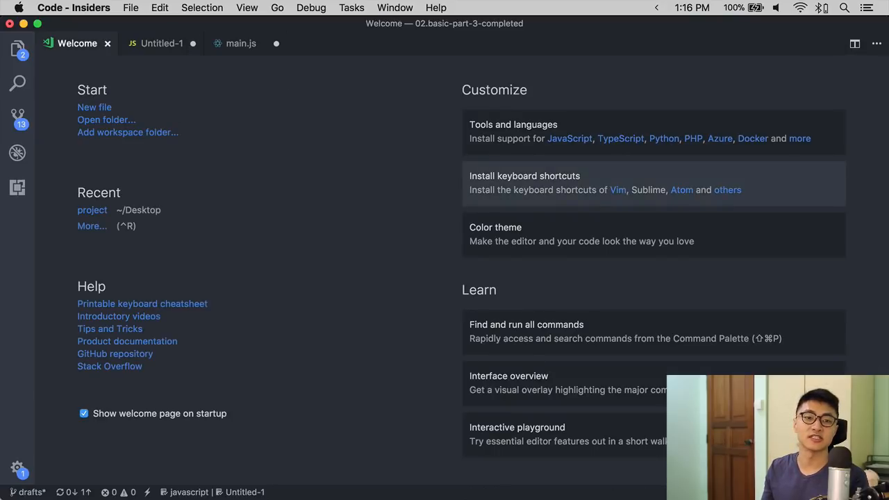
pyautogui.click(17, 50)
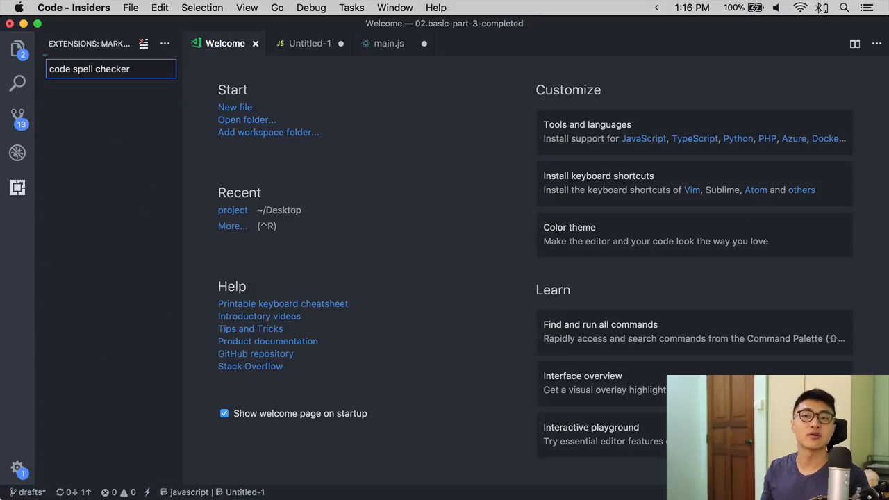
pyautogui.write('code spell checker')
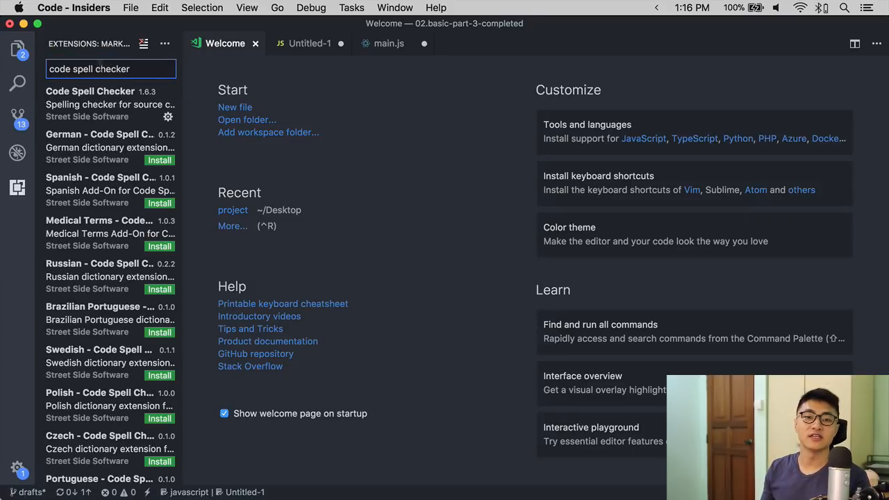
pyautogui.click(91, 91)
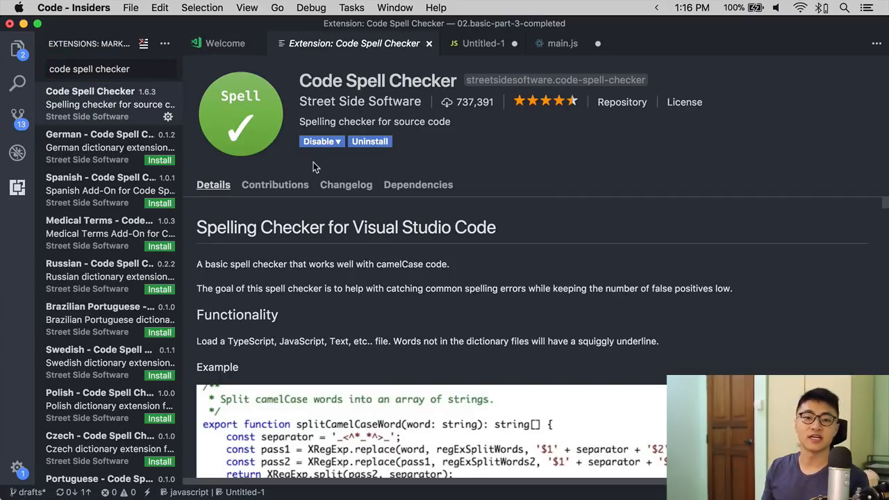
pyautogui.scroll(-3)
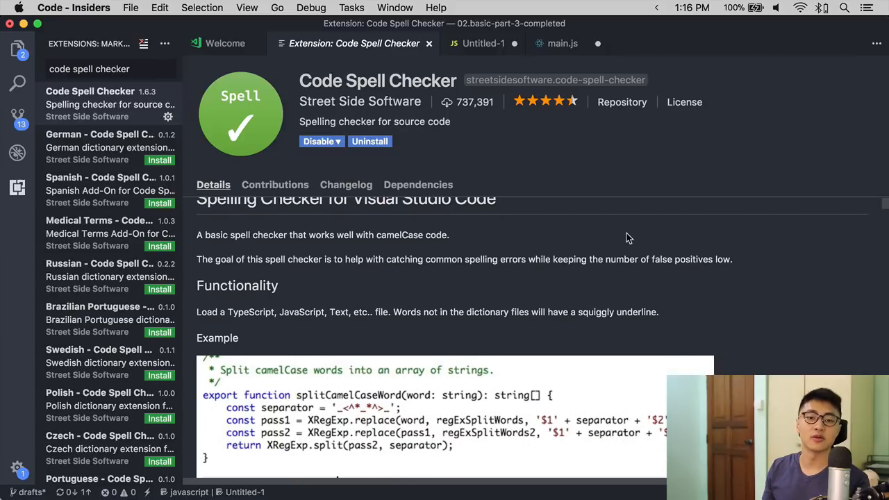
pyautogui.scroll(-3)
pyautogui.write('editor config')
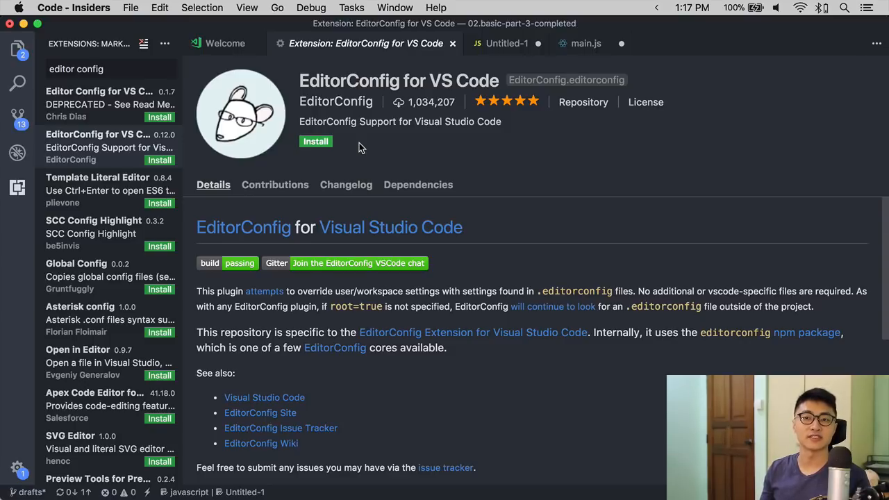
# - Install EditorConfig for VS Code and review its supported properties on the details page
pyautogui.click(315, 141)
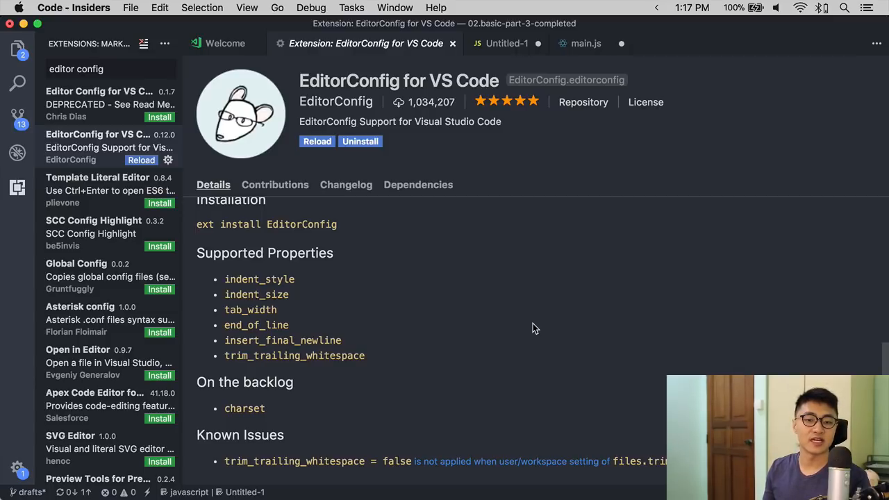
pyautogui.doubleClick(256, 326)
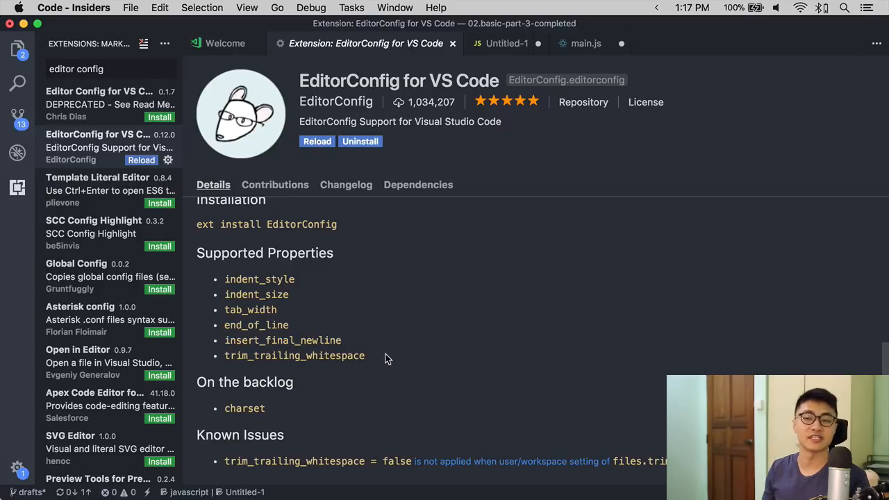
pyautogui.doubleClick(295, 356)
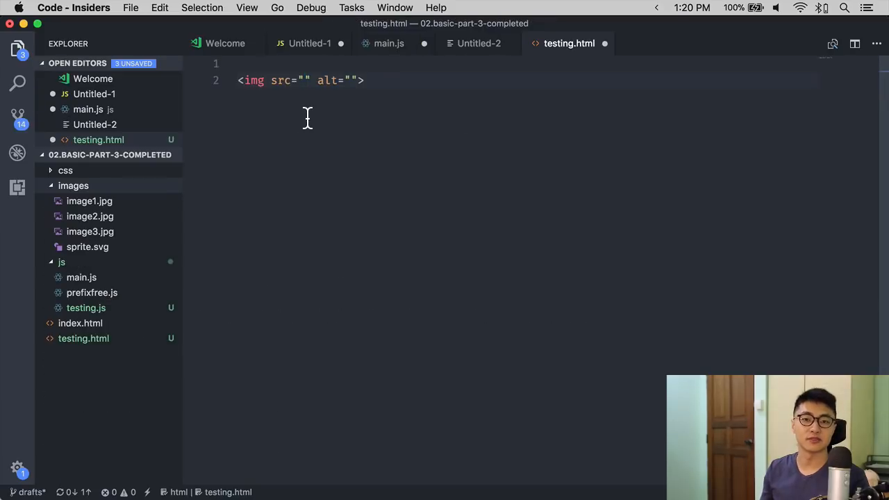
pyautogui.moveTo(165, 210)
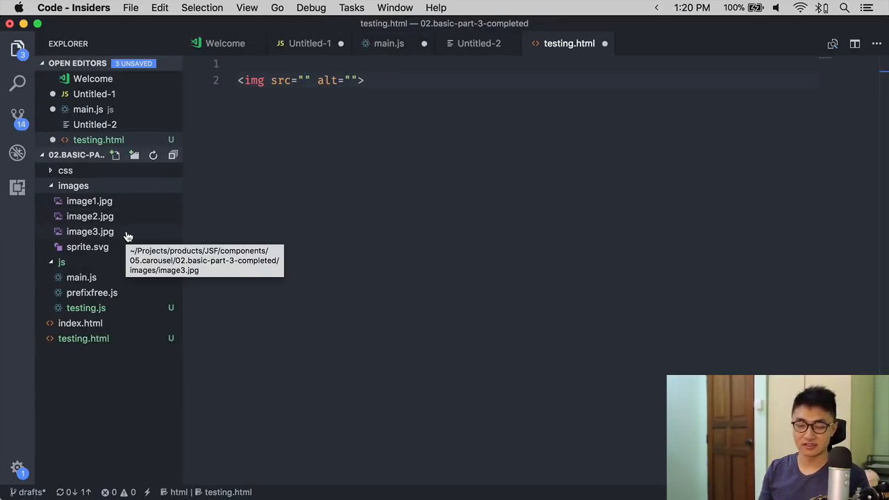
# - Set the img src to /images/image3.jpg using path IntelliSense completions
pyautogui.write('/')
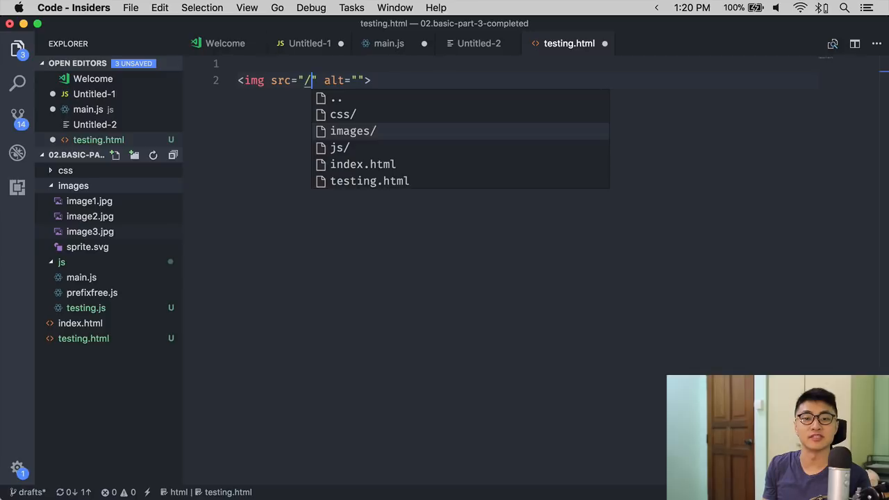
pyautogui.click(353, 131)
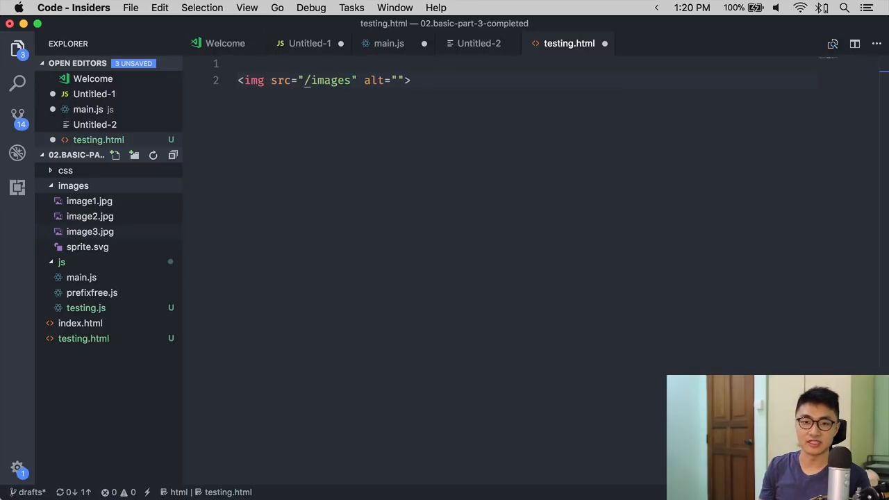
pyautogui.write('l')
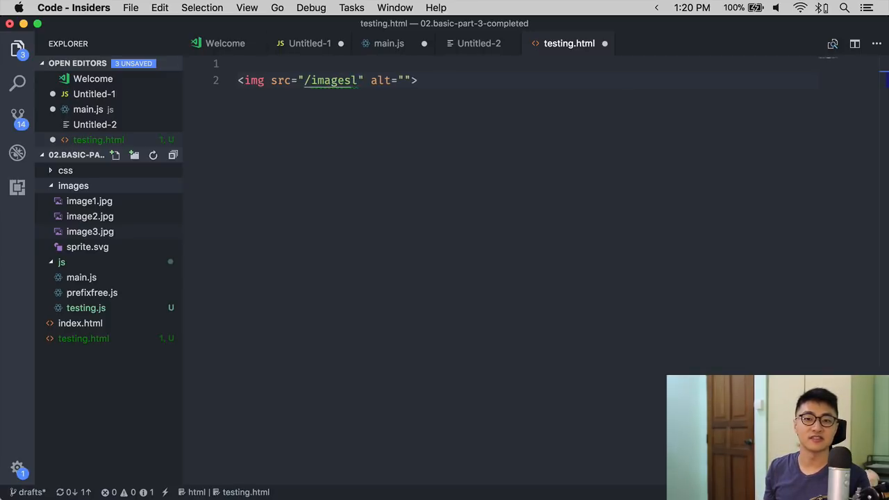
pyautogui.write('/')
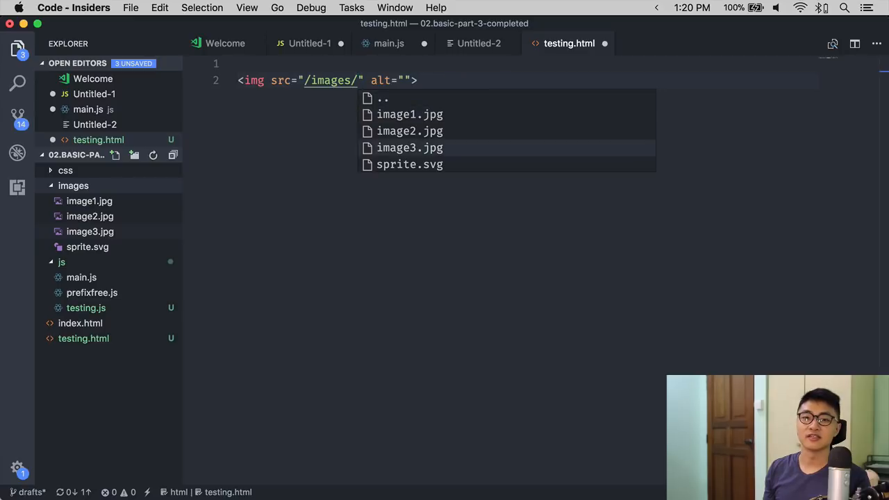
pyautogui.click(408, 147)
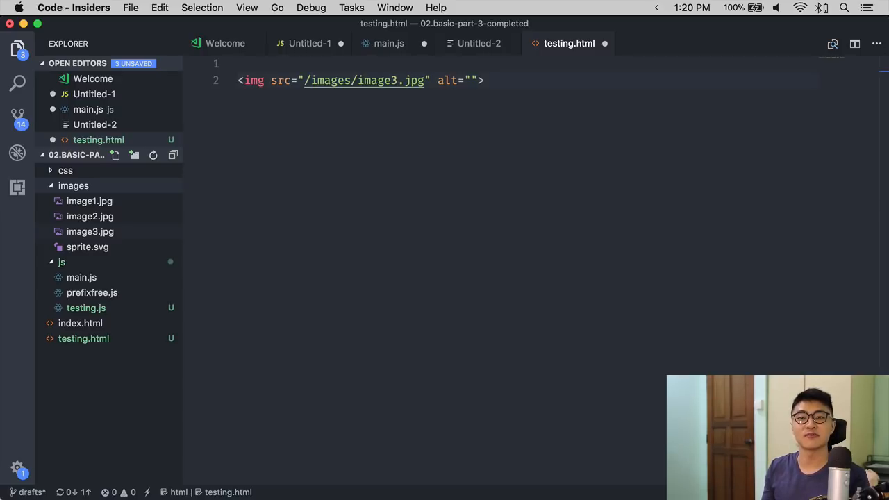
pyautogui.press('Backspace')
pyautogui.write('settings sync')
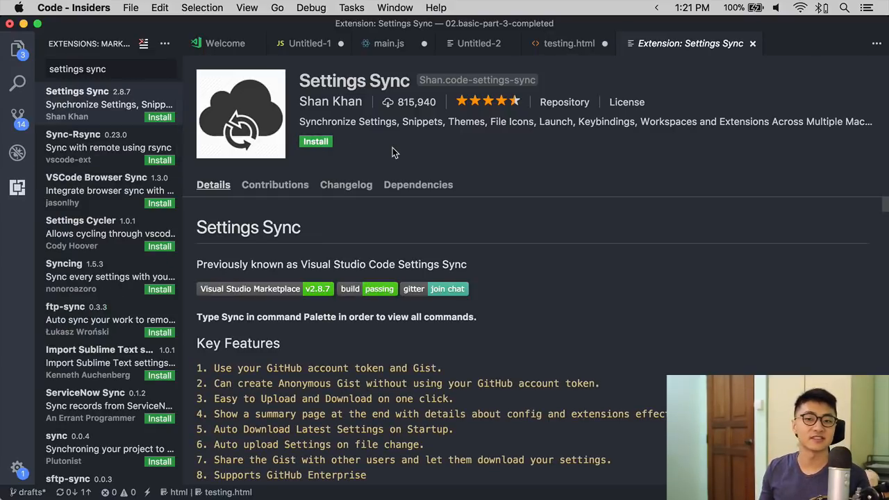
pyautogui.moveTo(317, 142)
pyautogui.write('sort json')
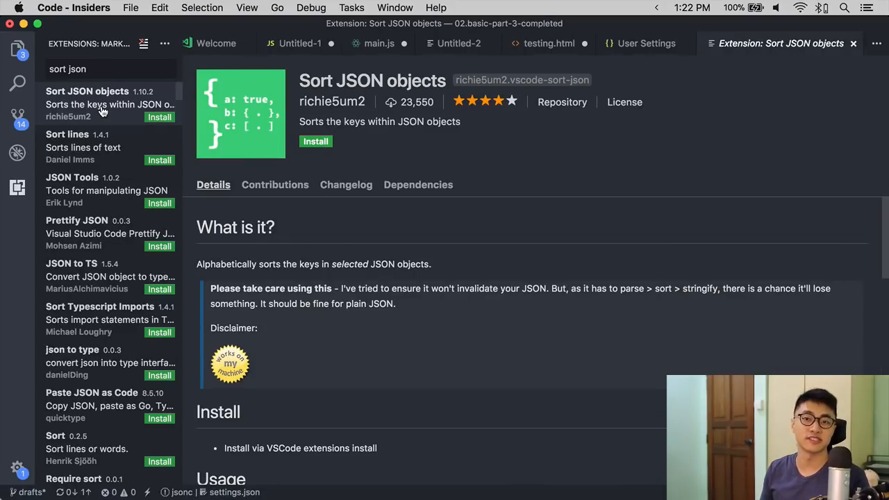
# - With Sort JSON objects installed, sort the user settings.json keys alphabetically via the Sort JSON command
pyautogui.click(667, 43)
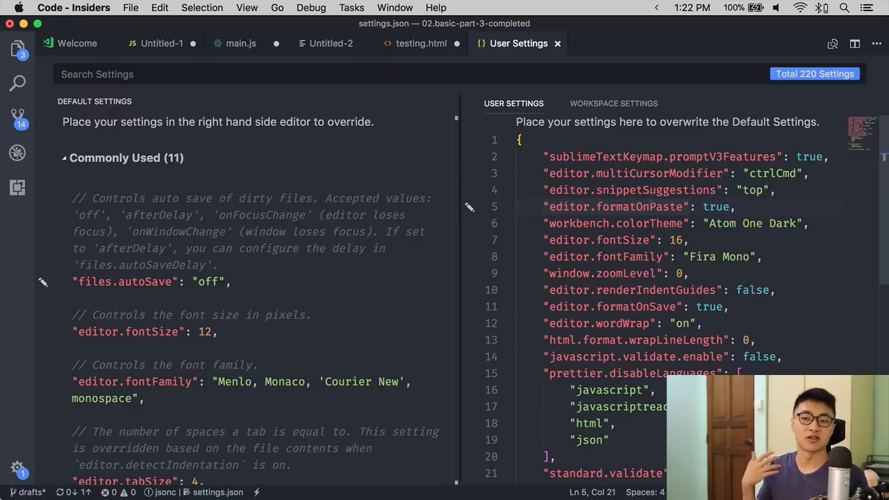
pyautogui.click(569, 156)
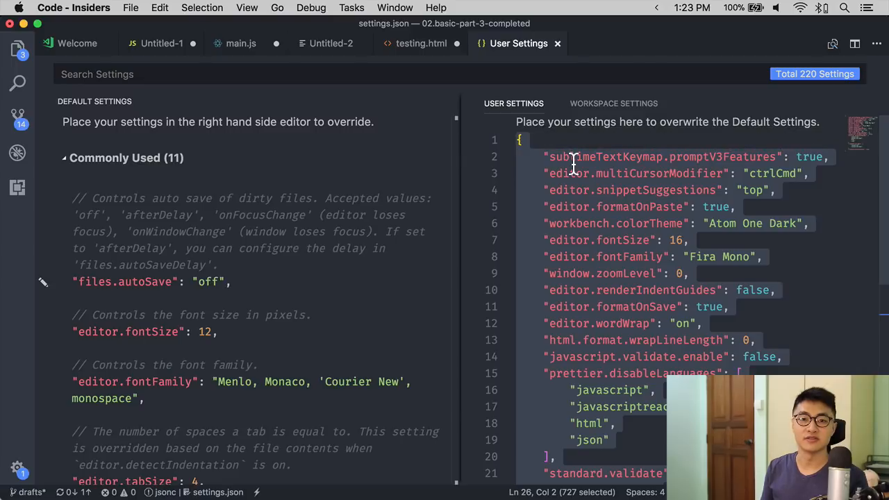
pyautogui.write('>sort')
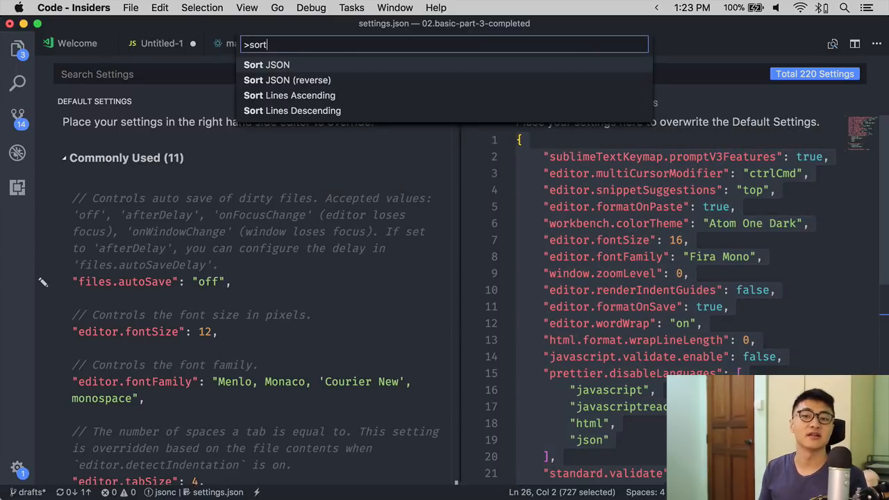
pyautogui.click(267, 65)
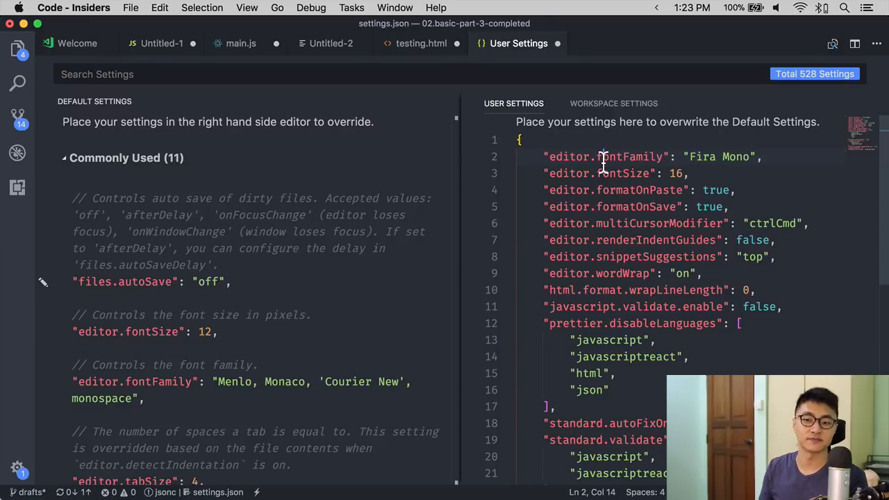
# - Sort the selected lines in Untitled-2 ascending via the 'sort' command in the Command Palette
pyautogui.click(17, 114)
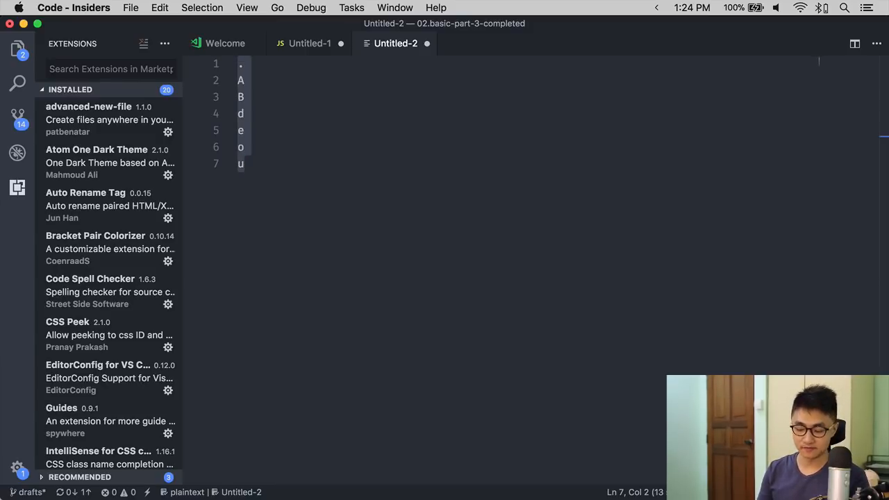
pyautogui.press('cmd+shift+p')
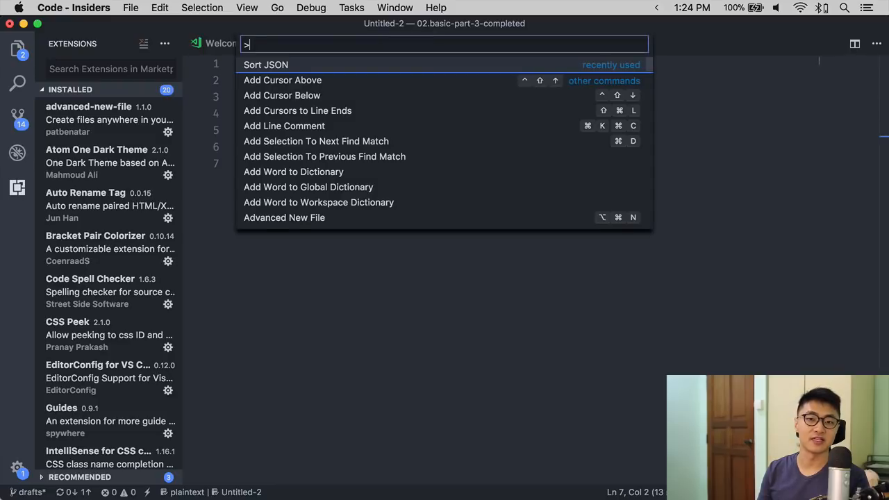
pyautogui.write('sort')
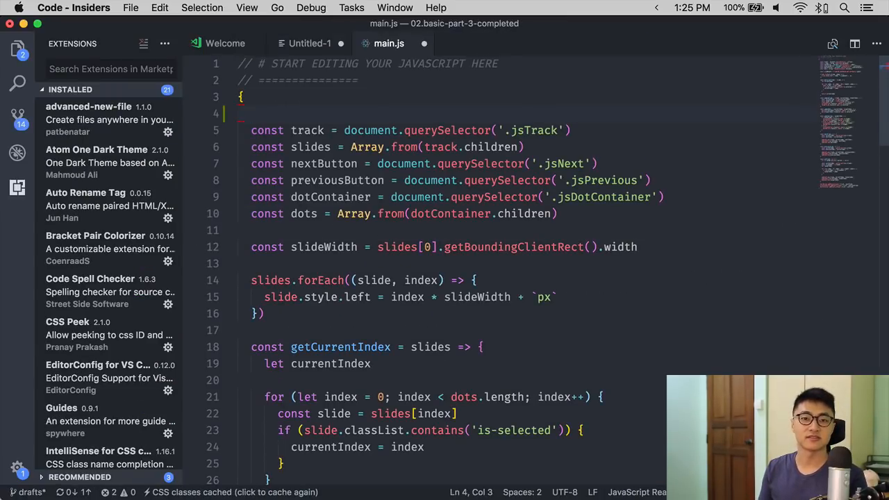
# - Add highlighted '// TODO: leaves for yourself' and '// FIXME: Error' comments in main.js
pyautogui.write('// TODO:')
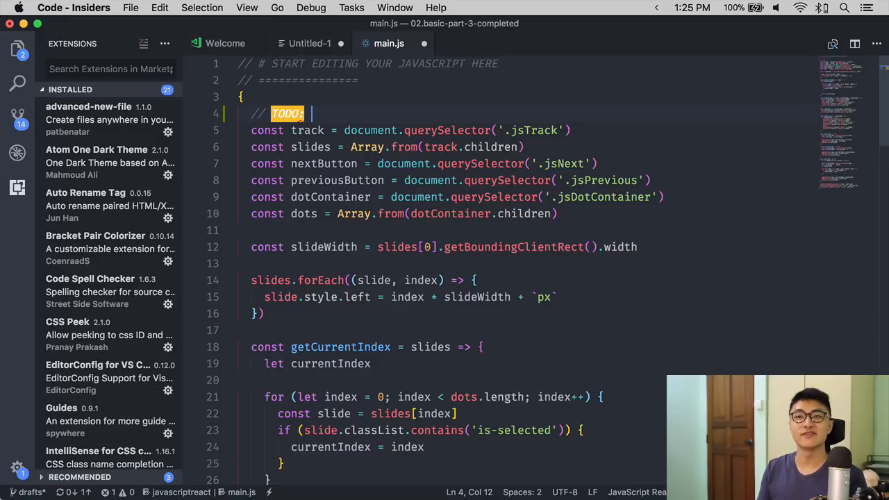
pyautogui.write('leaves for yourself')
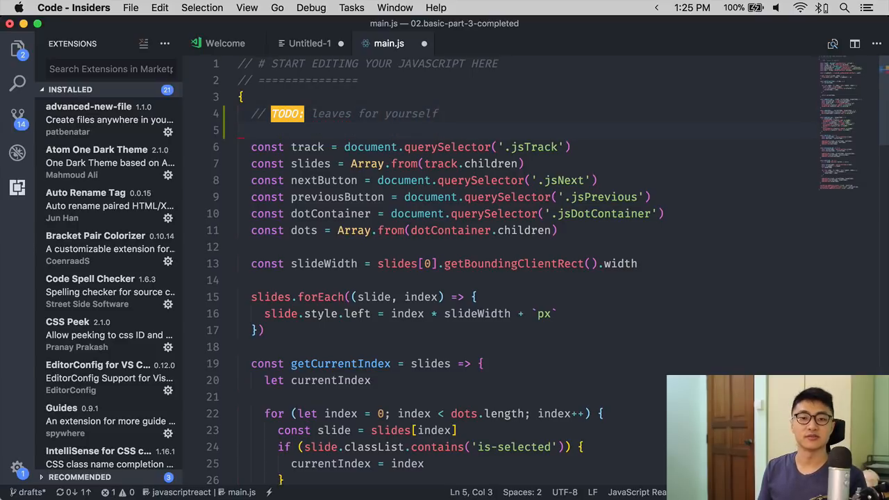
pyautogui.write('//')
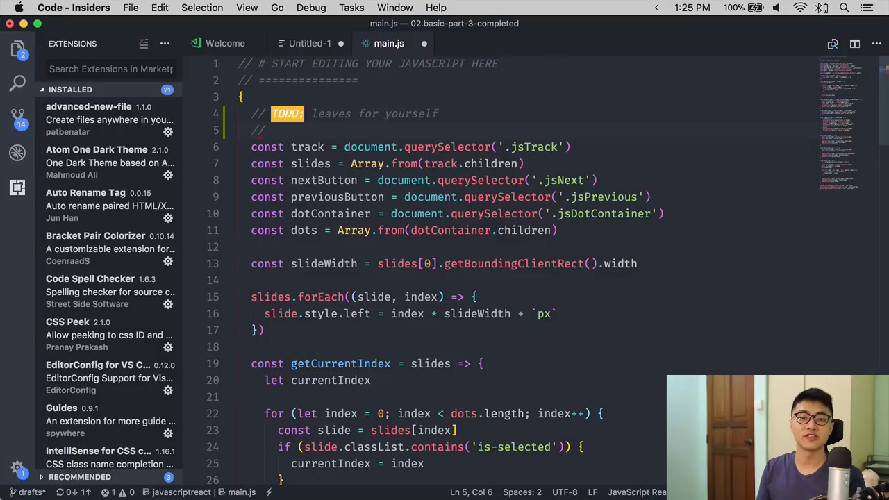
pyautogui.write('FIXME:')
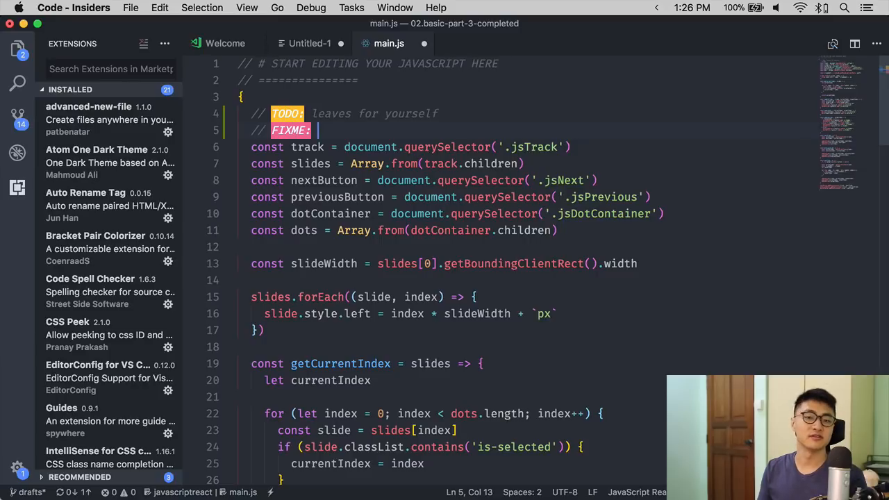
pyautogui.write('Error')
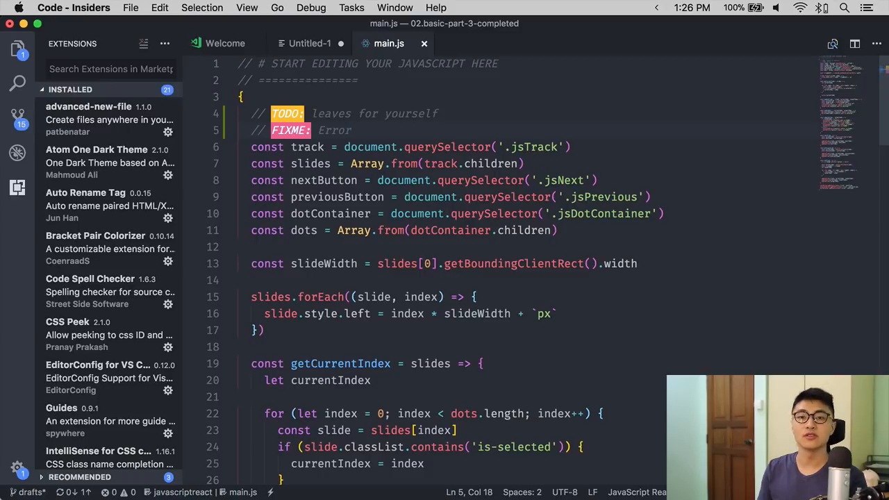
# - Search the Command Palette for 'todo' to list TODO-Highlight commands
pyautogui.press('cmd+shift+p')
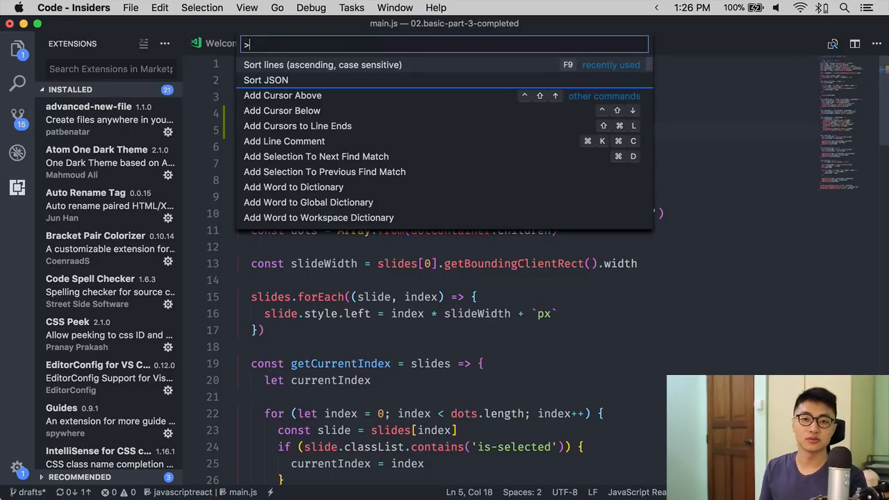
pyautogui.write('todo')
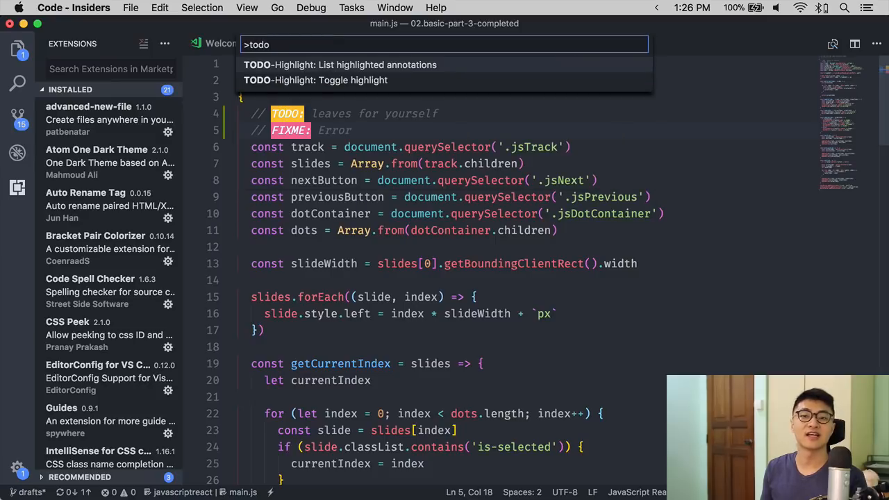